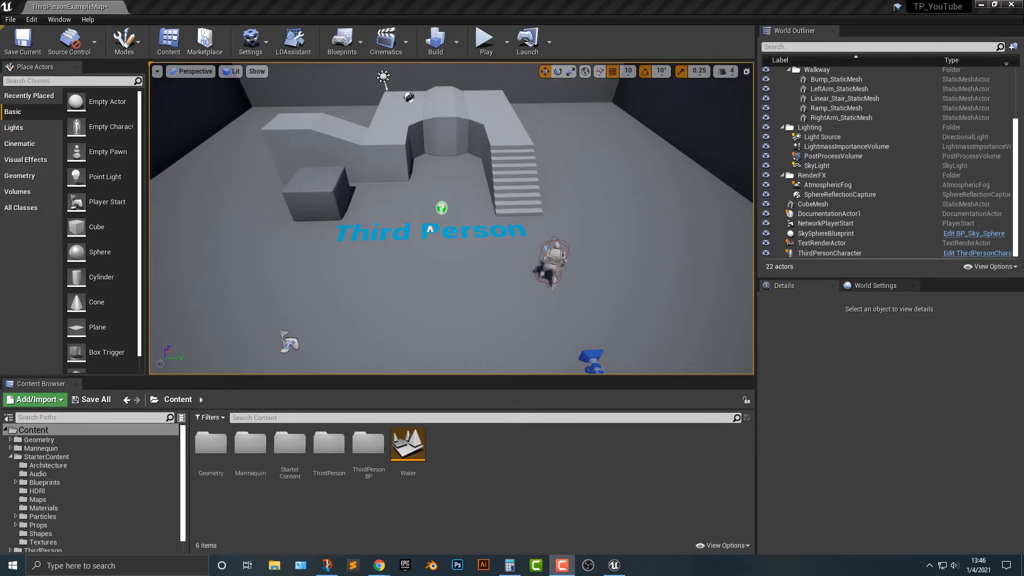
pyautogui.moveTo(407, 443)
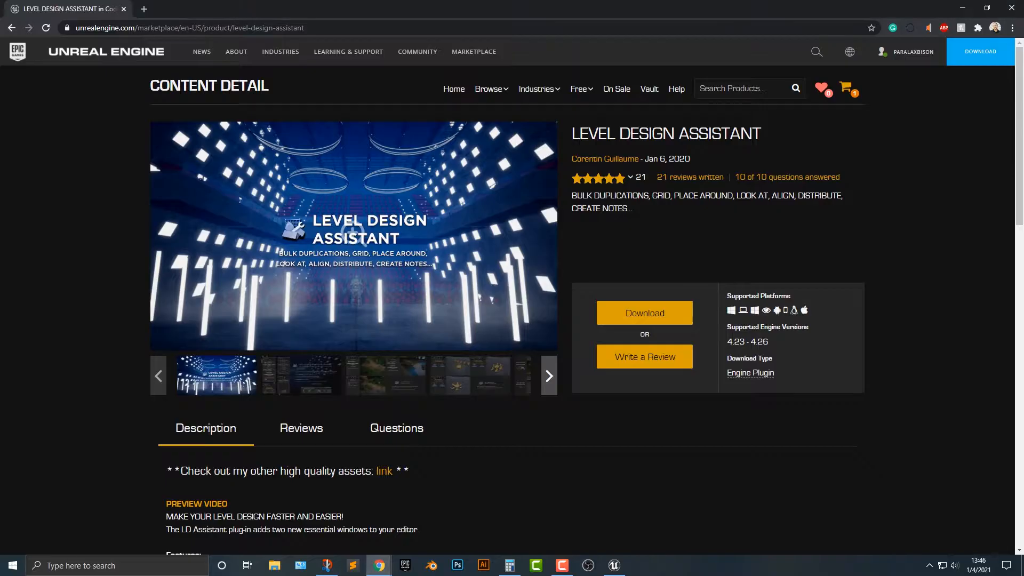
# Step: Find Level Design Assistant in the Marketplace results and browse its screenshot gallery
pyautogui.click(536, 89)
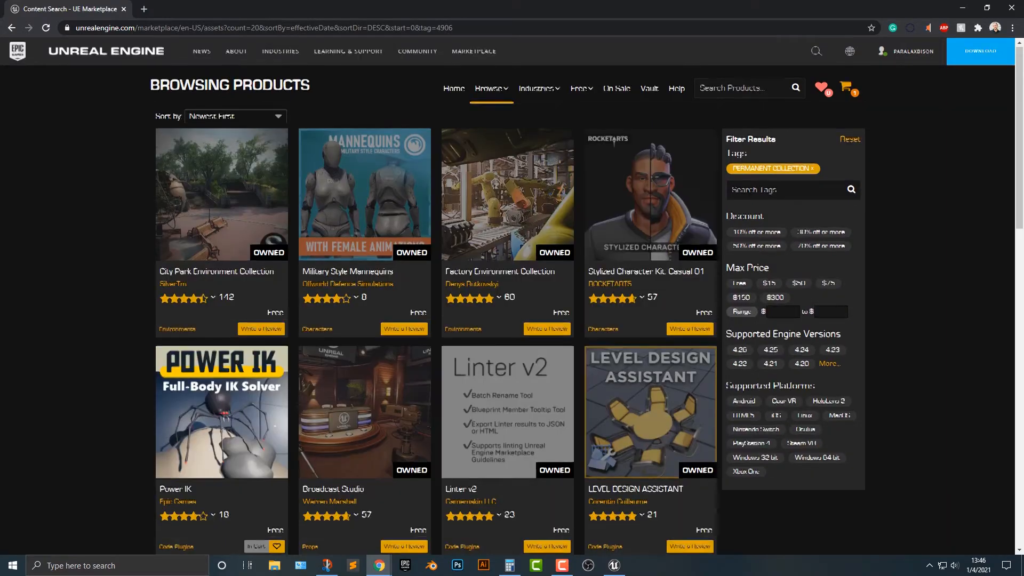
pyautogui.scroll(-3)
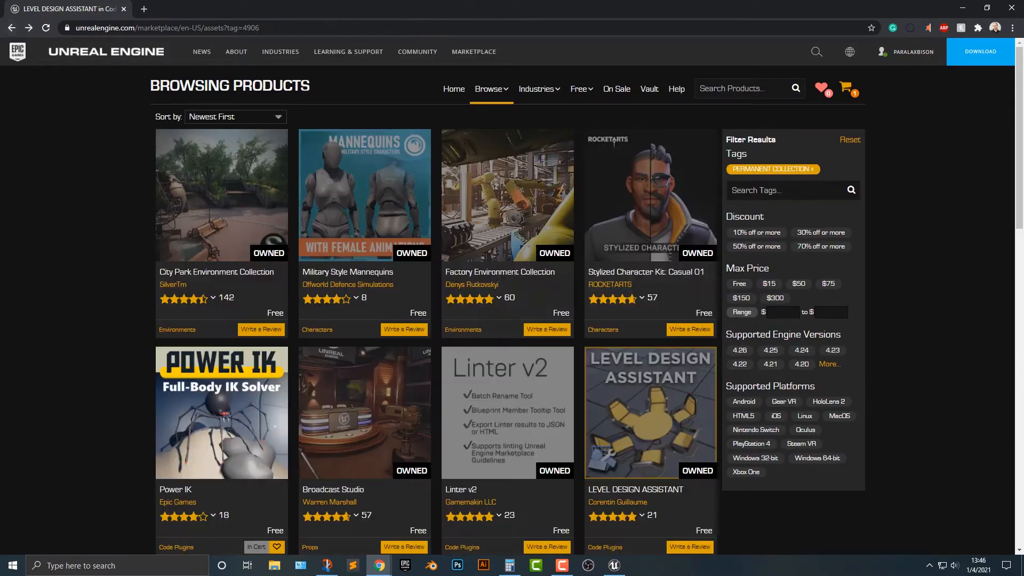
pyautogui.click(649, 412)
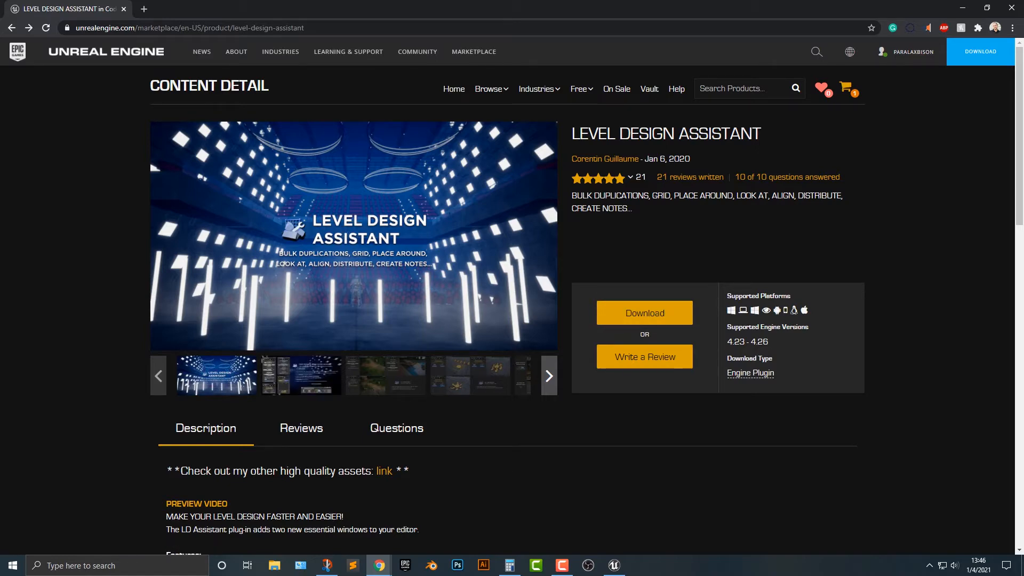
pyautogui.click(301, 375)
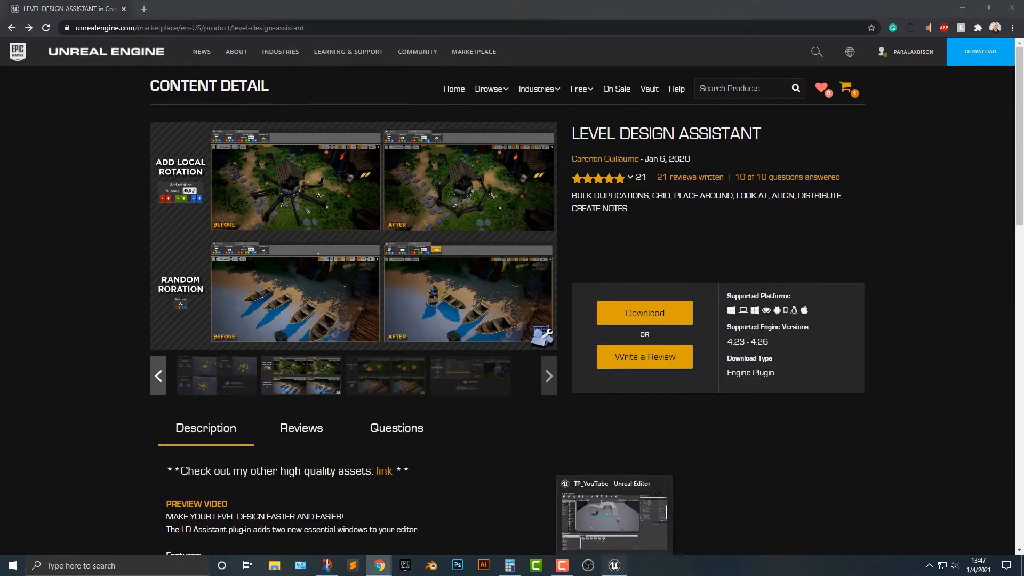
# Step: Search the Plugins window for 'level' to confirm Level Design Assistant is installed
pyautogui.click(612, 566)
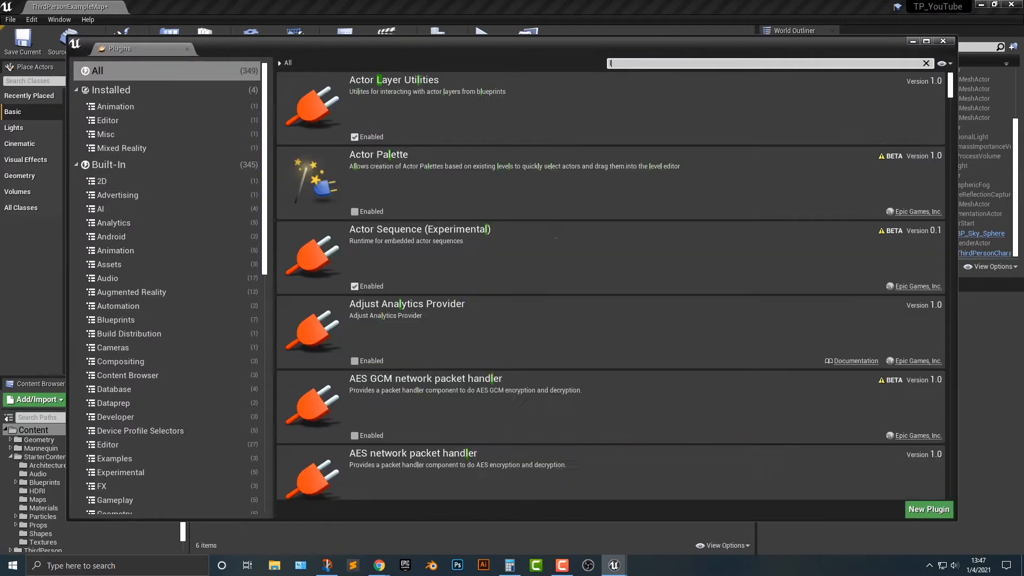
pyautogui.write('level')
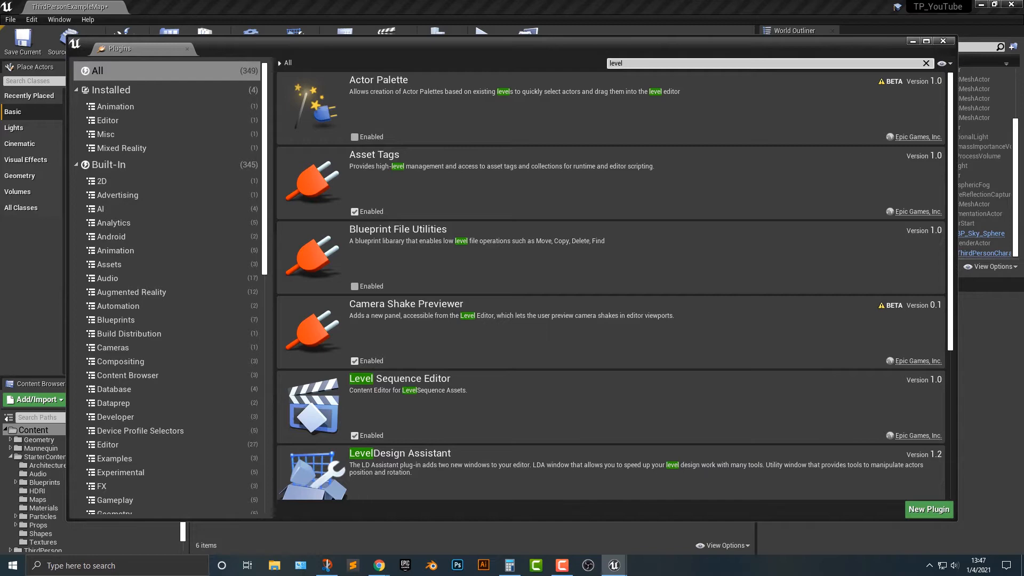
pyautogui.scroll(-3)
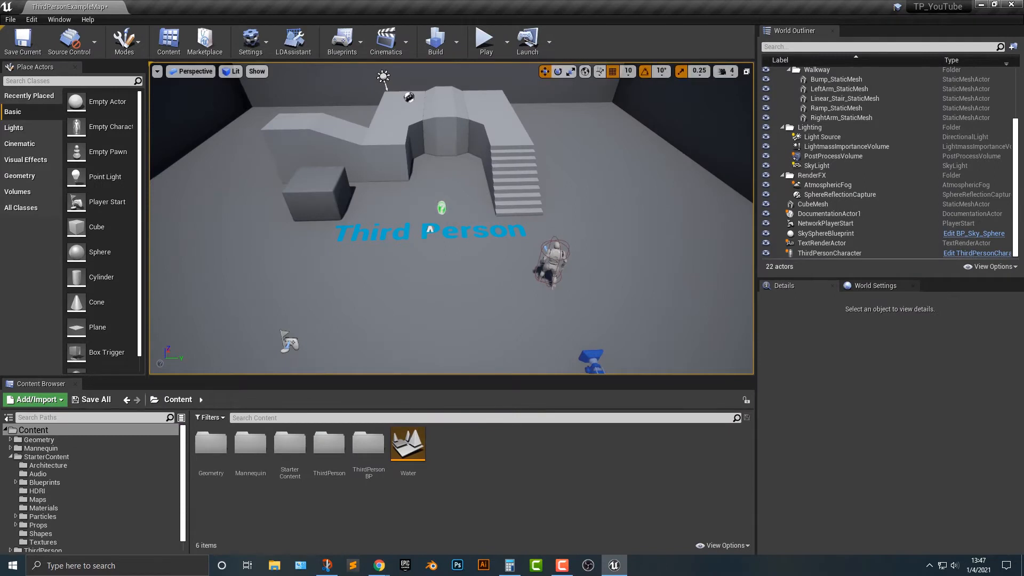
# Step: Show the LDAssistant panel with its Duplicator and Grid Creator tools
pyautogui.click(294, 41)
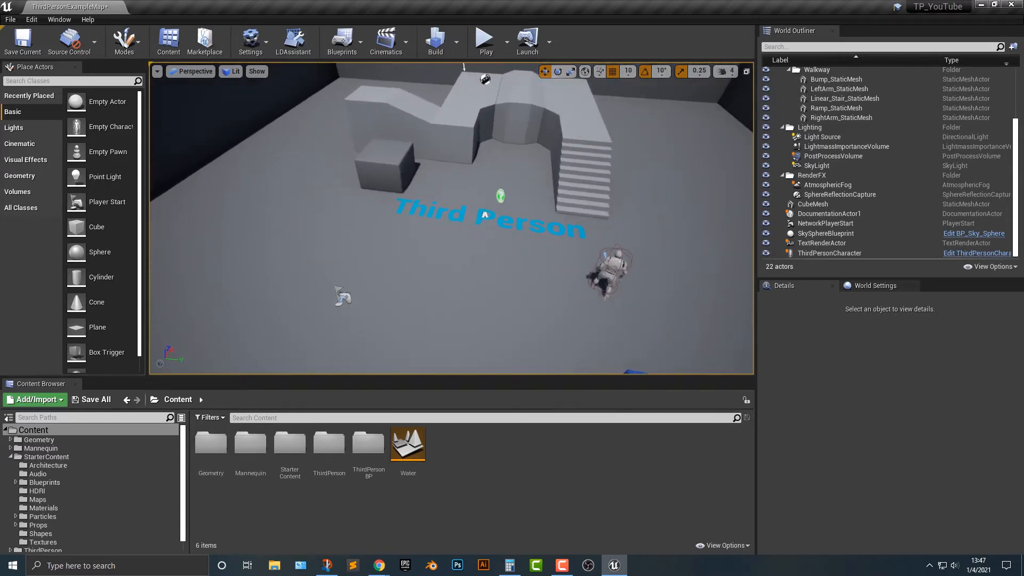
pyautogui.click(292, 40)
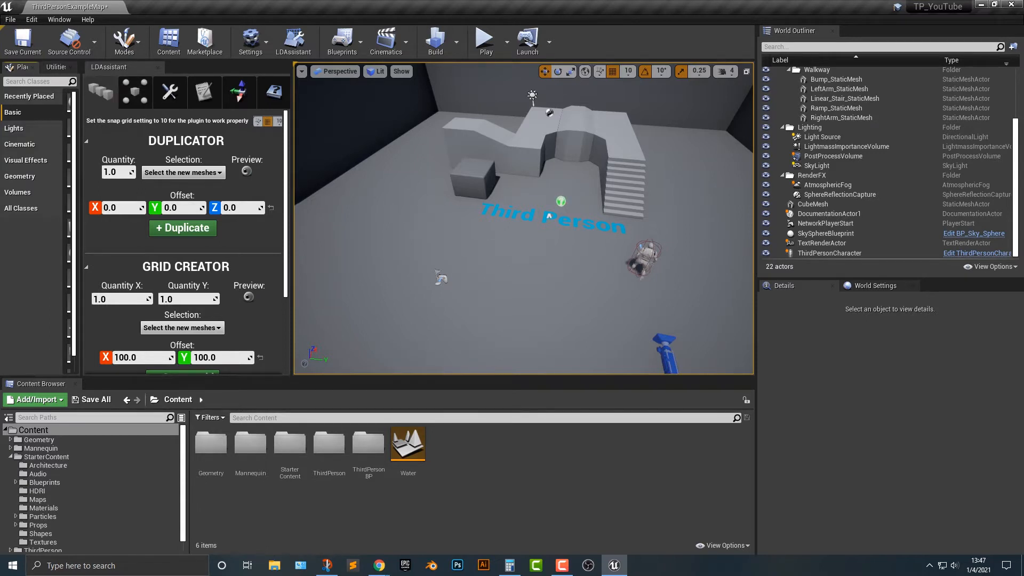
# Step: Place SM_TableRound from StarterContent Props into the level
pyautogui.scroll(-3)
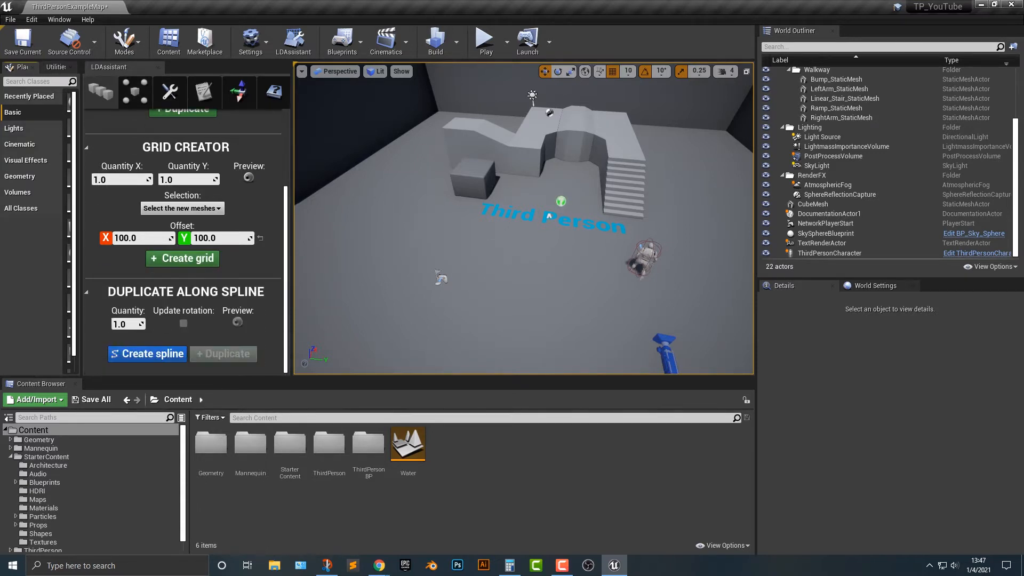
pyautogui.click(46, 456)
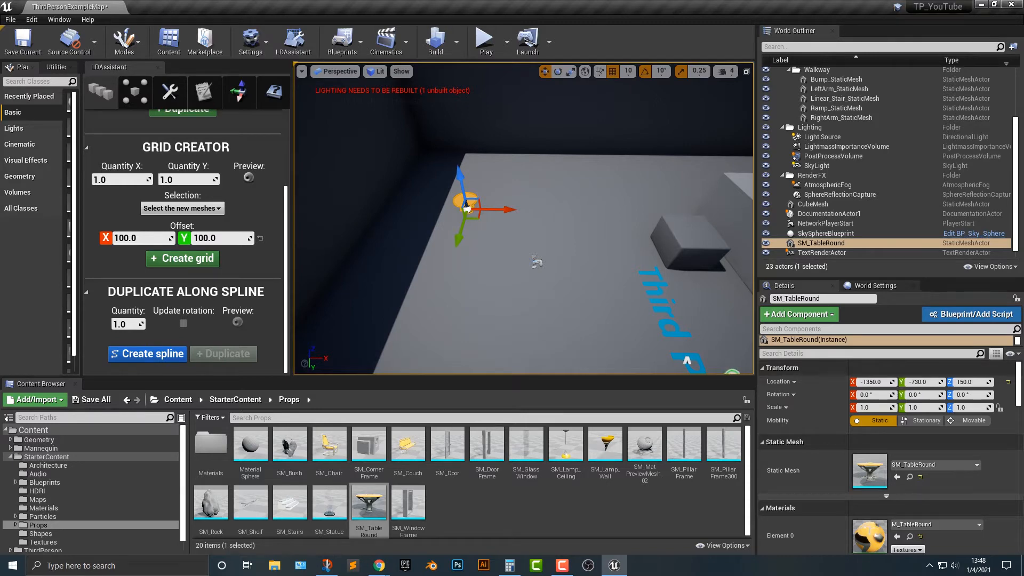
# Step: Reset the Grid Creator offsets to zero and return to the Duplicator section
pyautogui.click(469, 209)
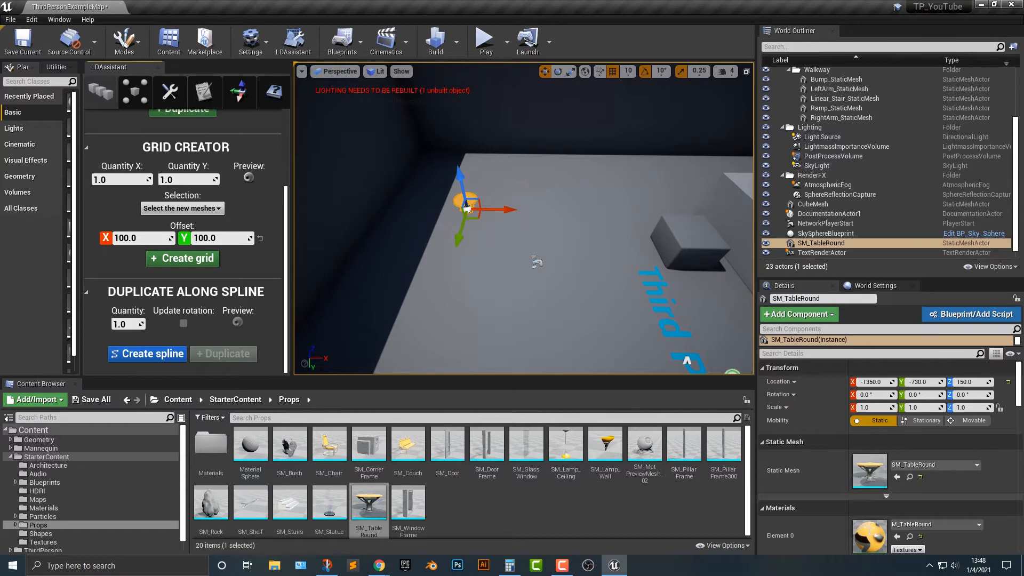
pyautogui.click(469, 209)
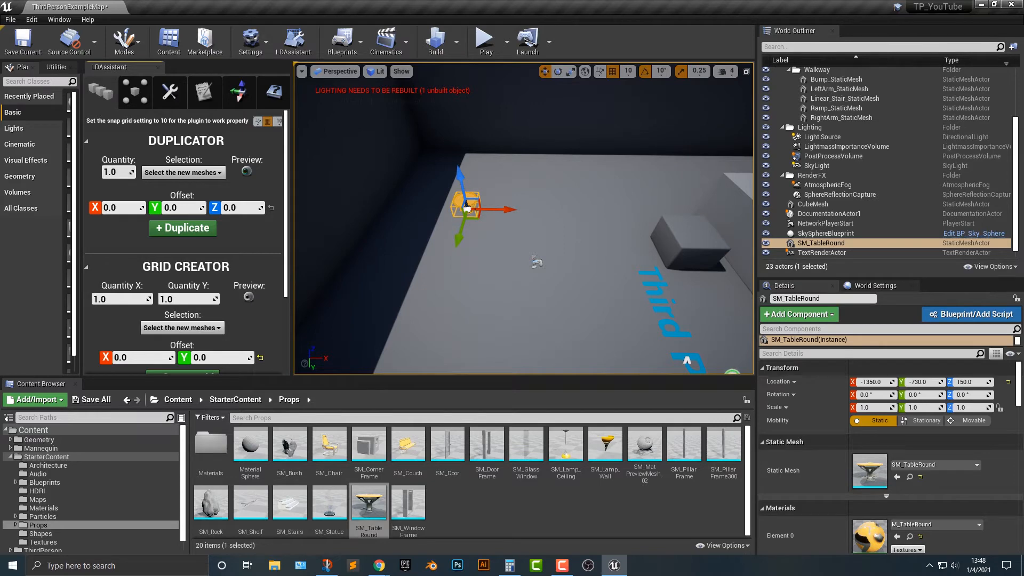
# Step: Set Duplicator quantity to 7, preview a vertical Z-offset stack, then zero the offsets again
pyautogui.write('8.0')
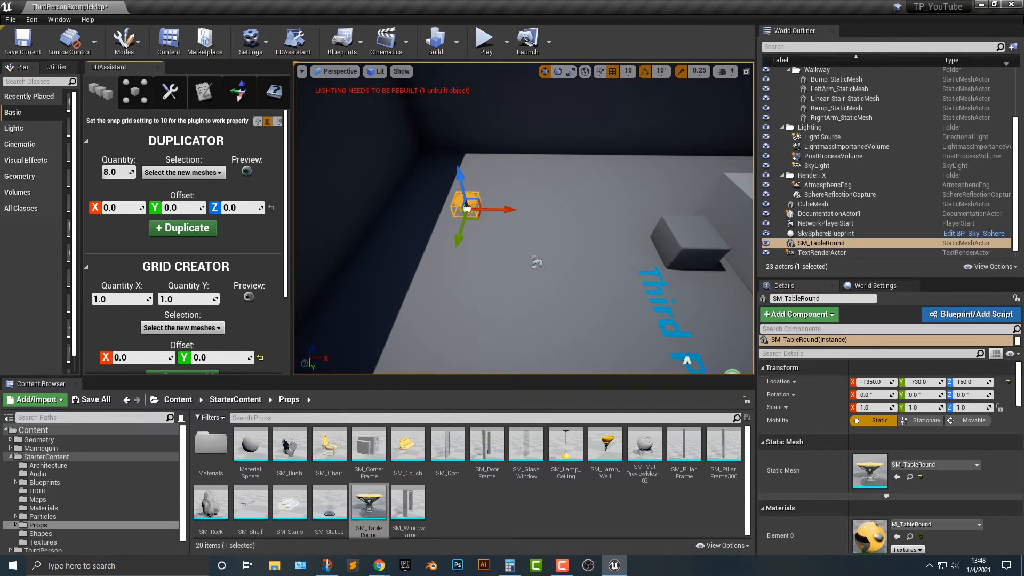
pyautogui.click(136, 171)
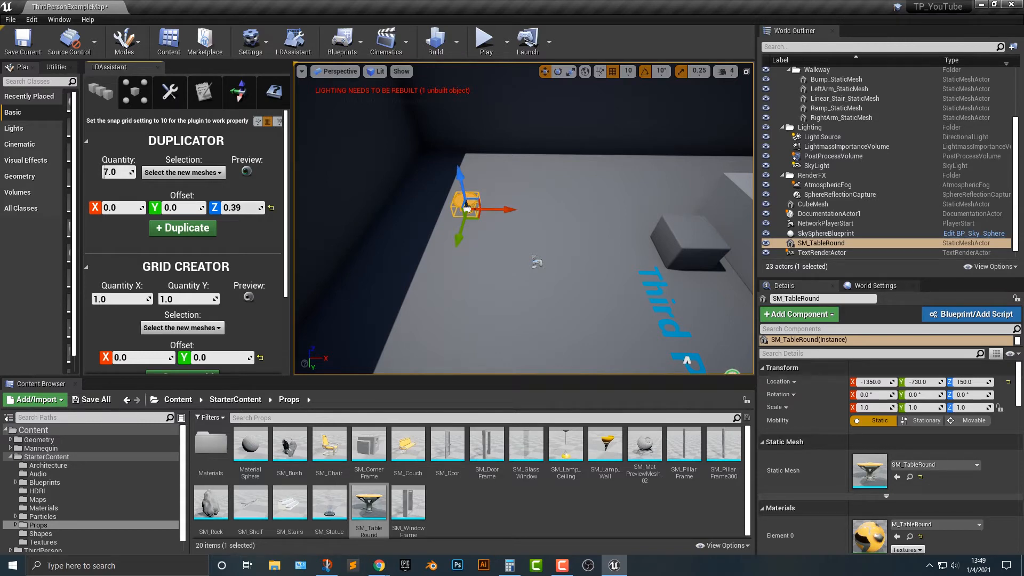
pyautogui.moveTo(460, 212); pyautogui.dragTo(460, 176)
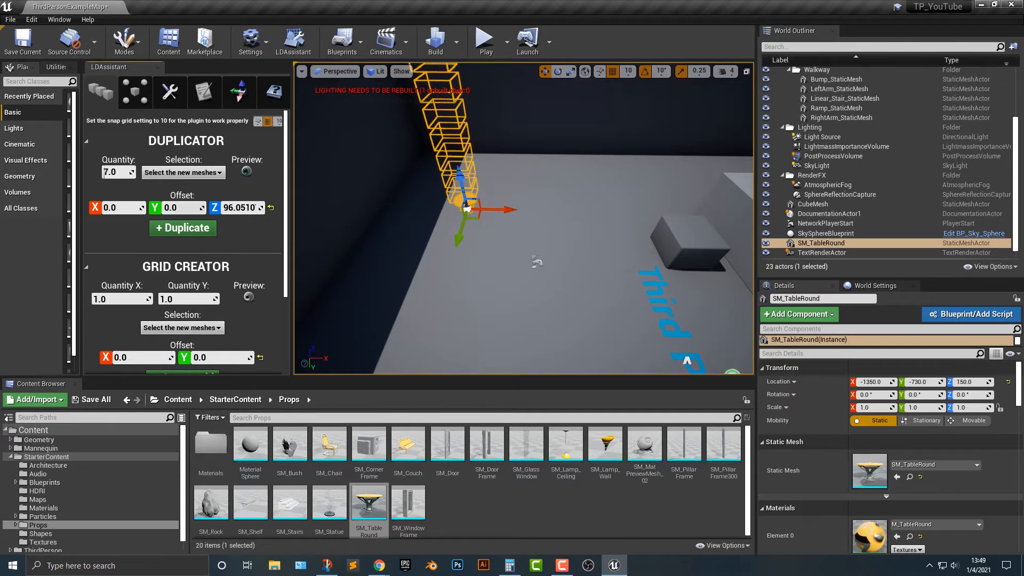
pyautogui.write('5.75004')
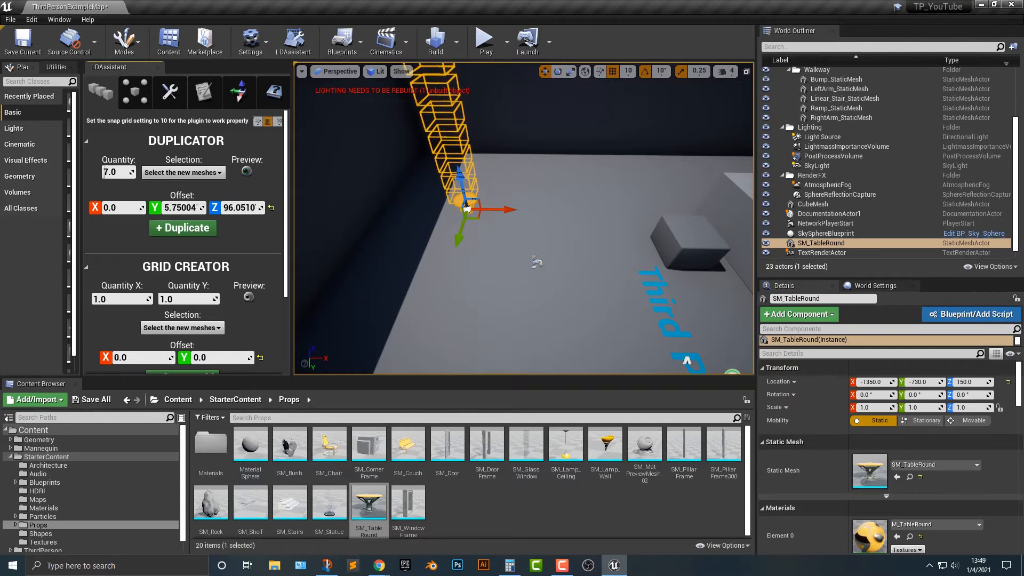
pyautogui.write('74.2717')
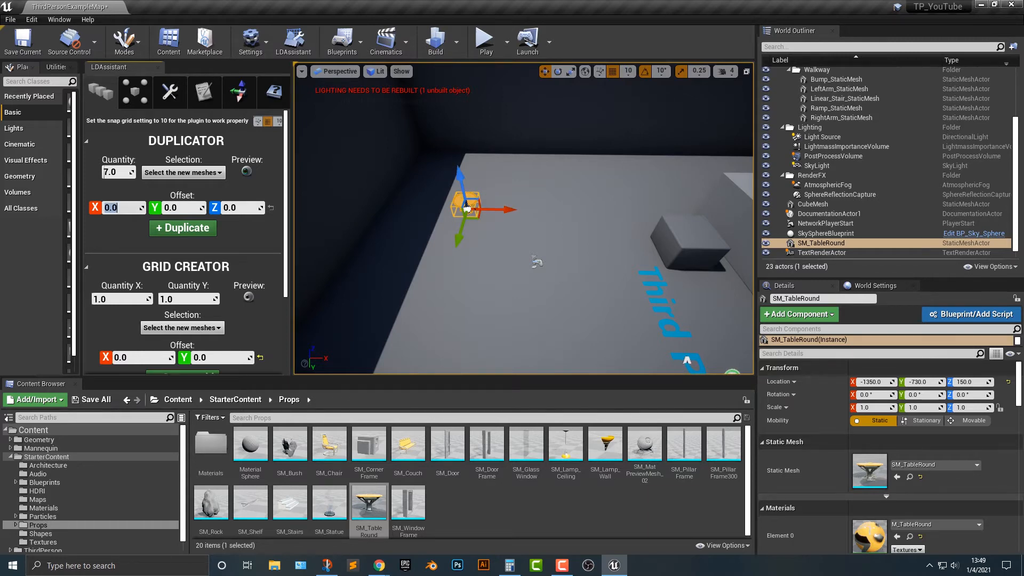
# Step: Set the Duplicator X offset to 200 so seven tables line up in a row
pyautogui.write('200.0')
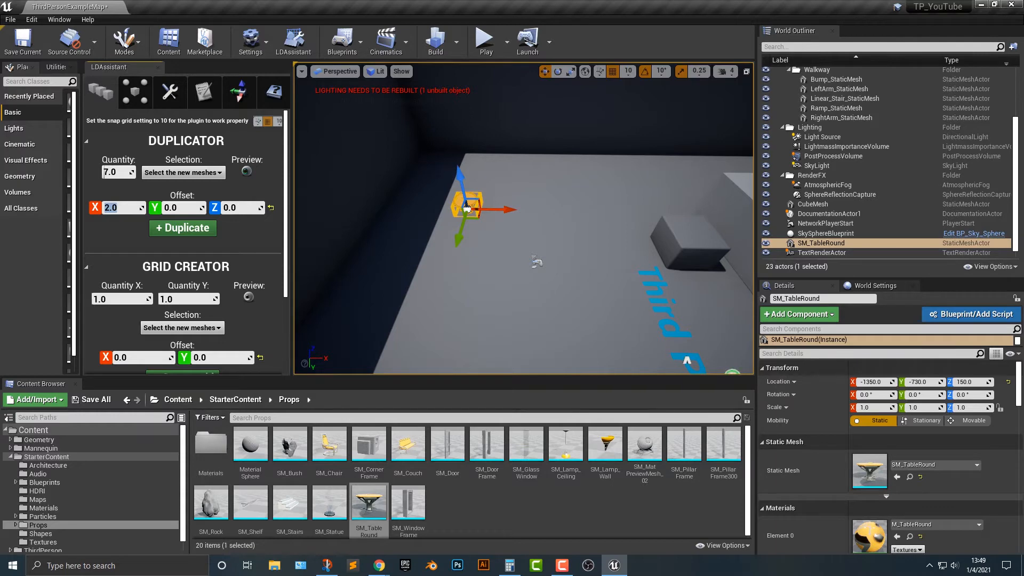
pyautogui.write('200.0')
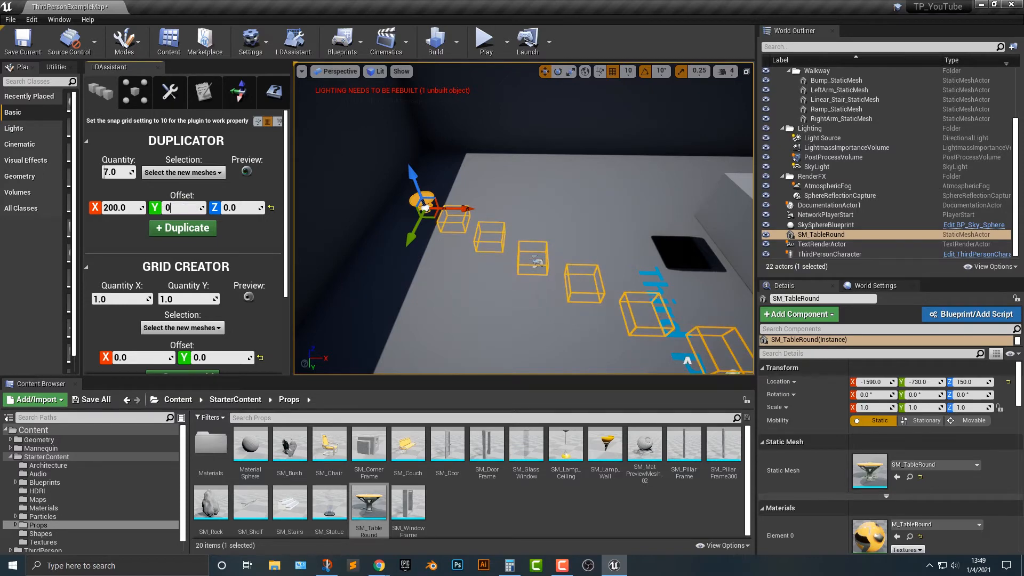
pyautogui.click(181, 228)
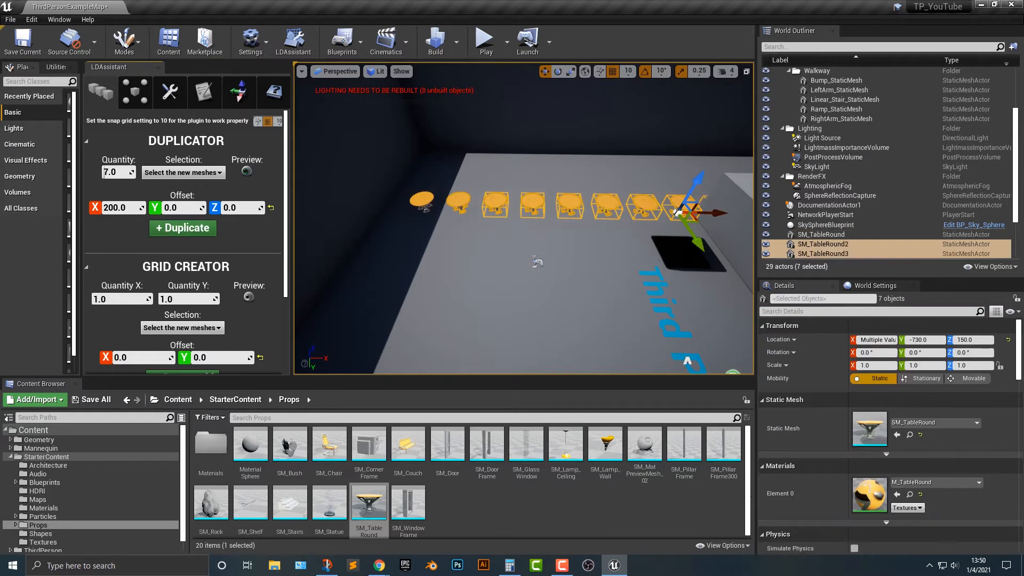
# Step: Undo the duplicated row and reselect the original SM_TableRound
pyautogui.click(484, 41)
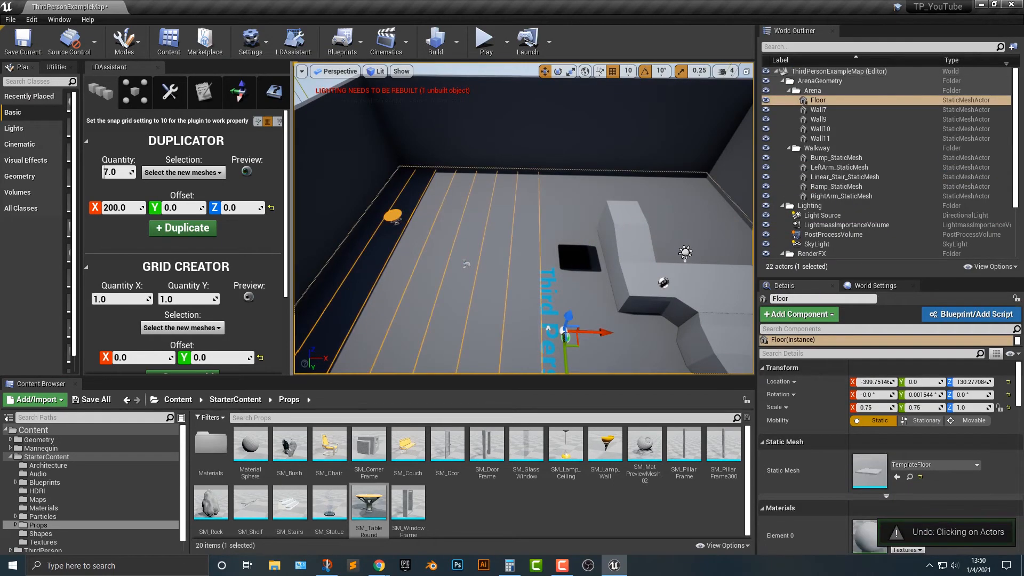
pyautogui.click(182, 228)
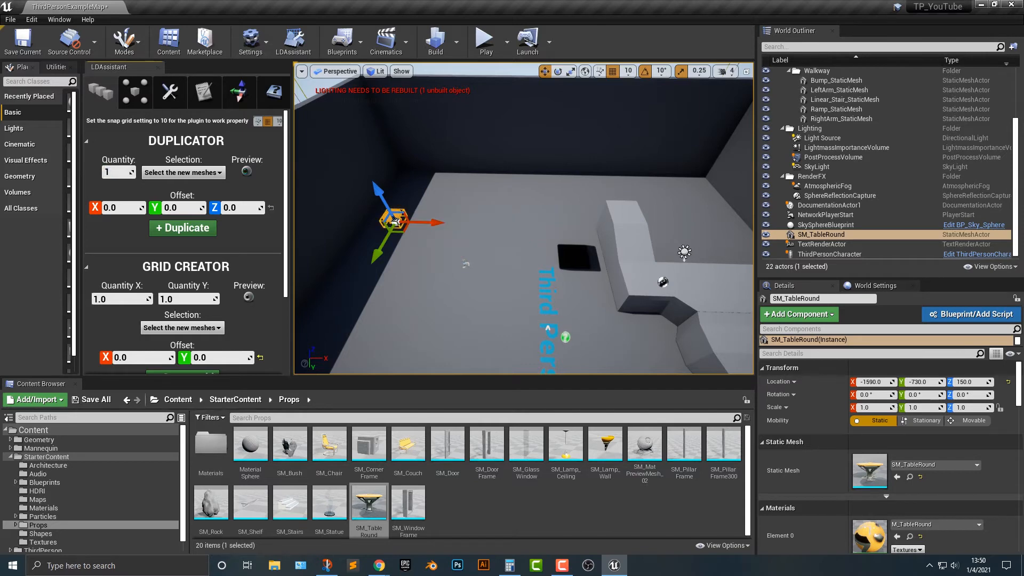
# Step: Create a 5 by 5 grid of tables with 200-unit X and Y offsets in Grid Creator
pyautogui.scroll(-3)
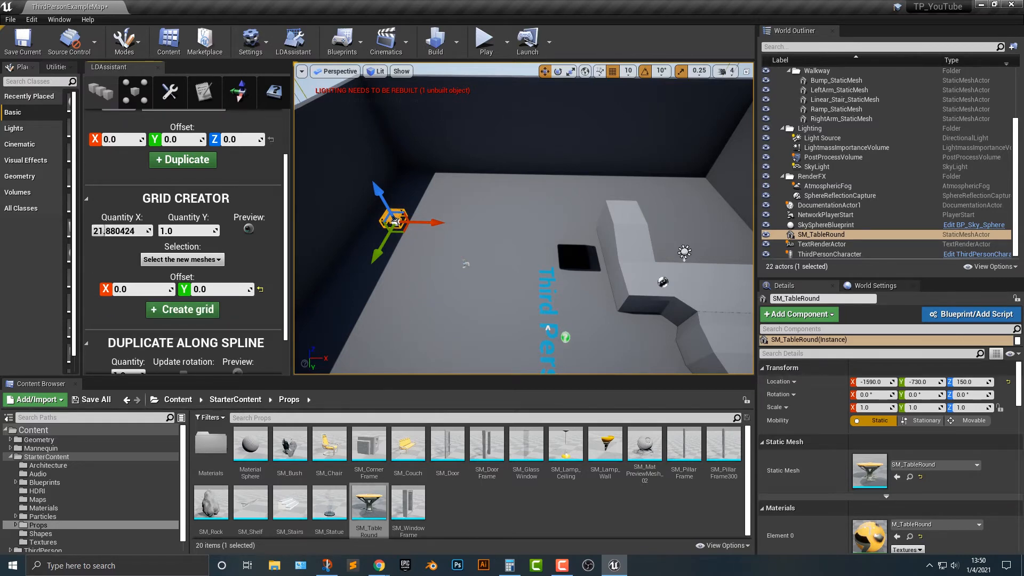
pyautogui.write('5')
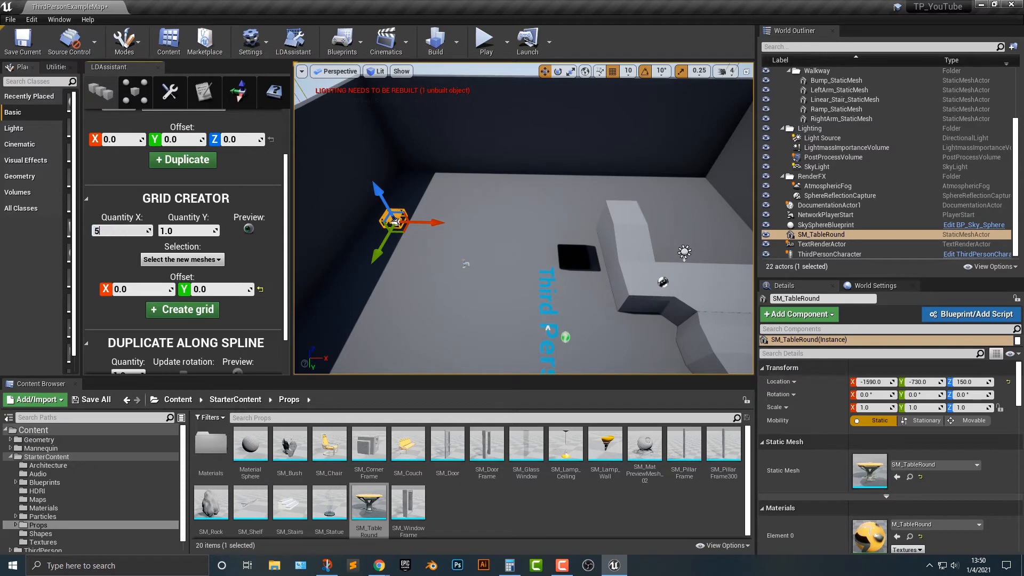
pyautogui.write('5.0')
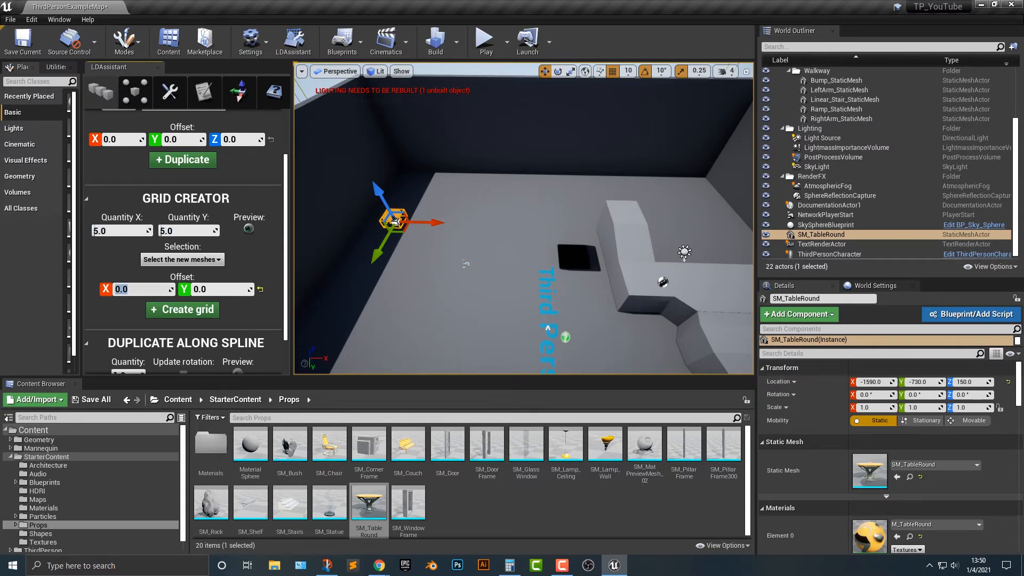
pyautogui.write('200.0')
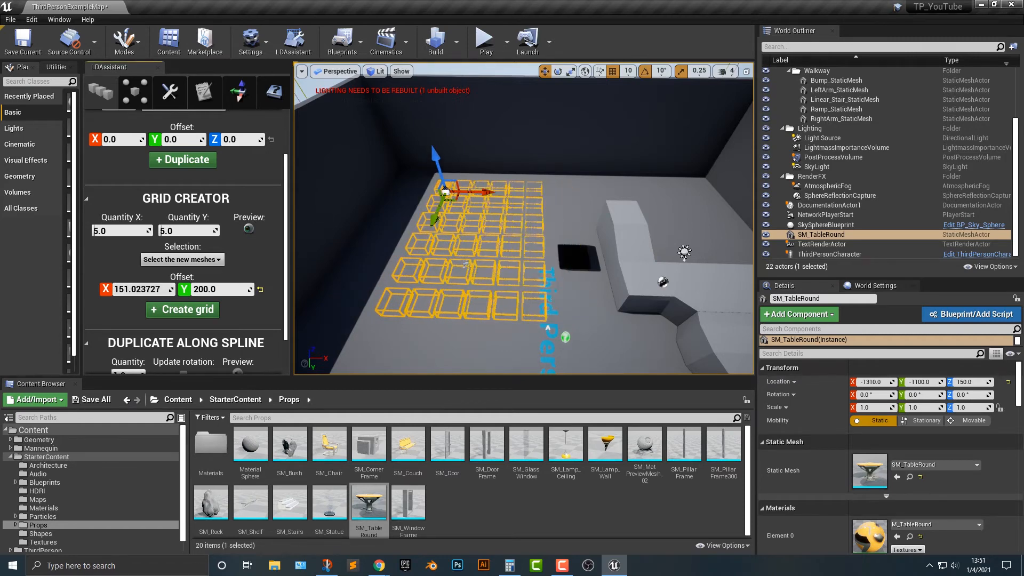
pyautogui.write('95.527077')
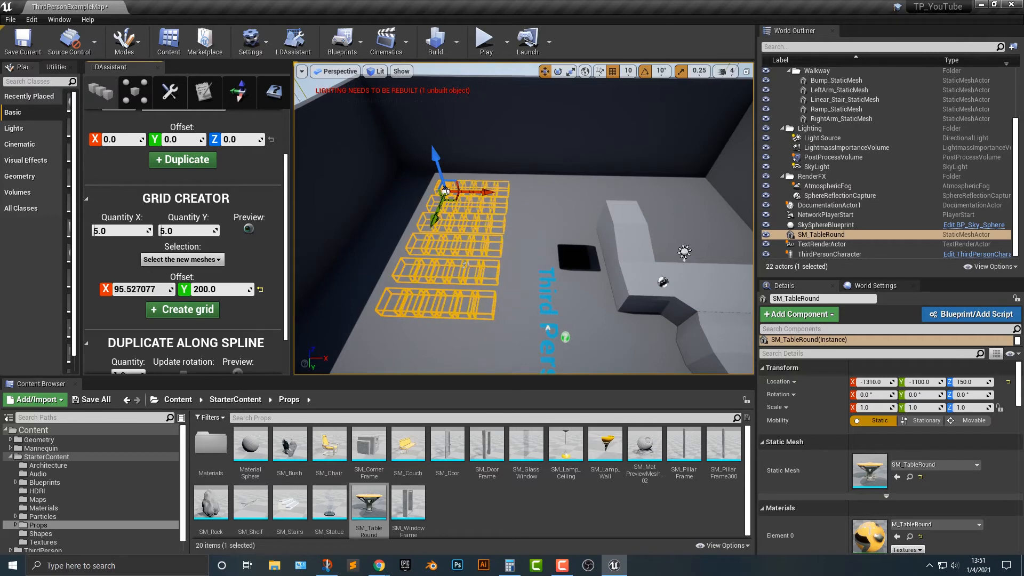
pyautogui.write('167.694809')
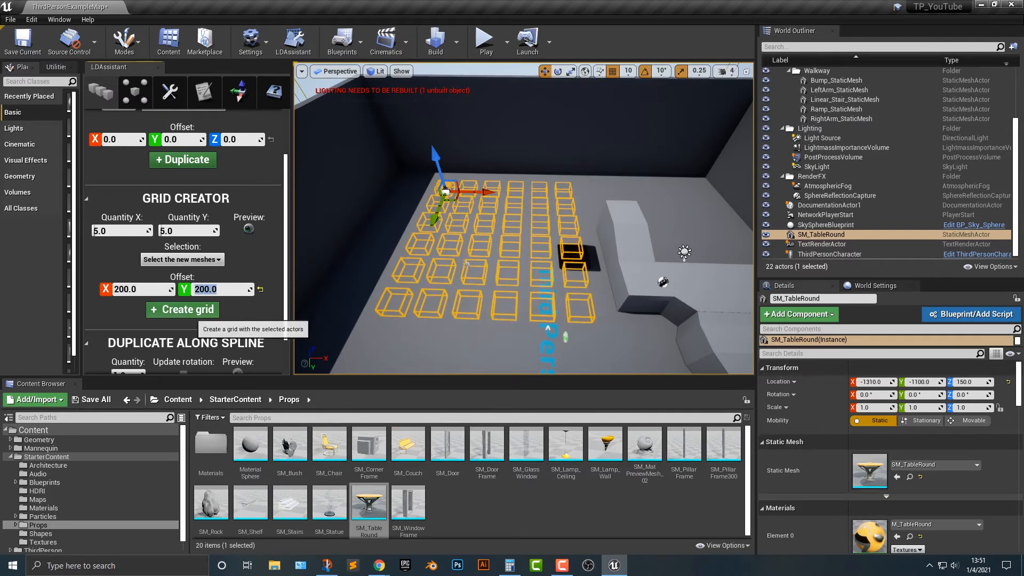
pyautogui.click(182, 309)
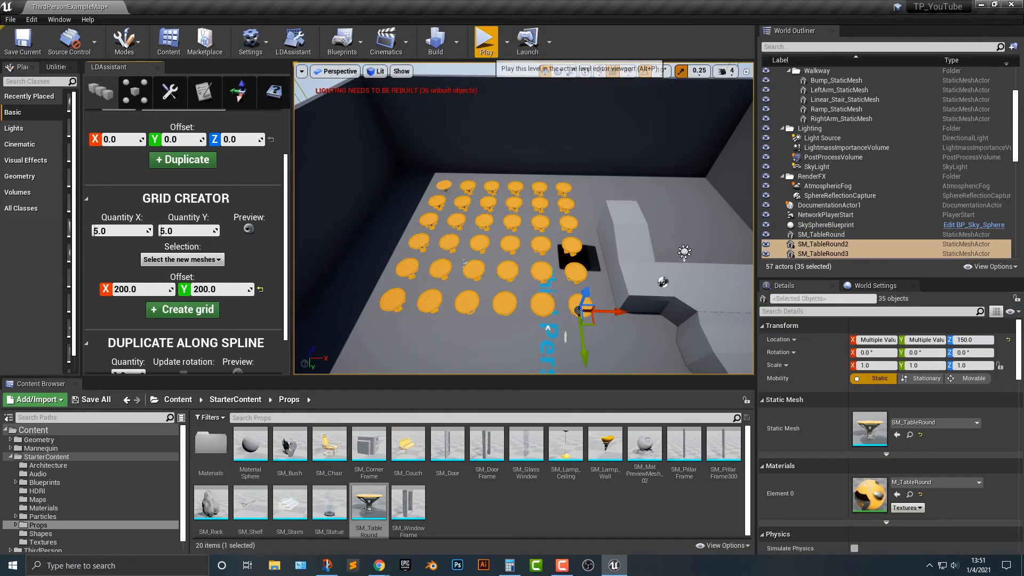
pyautogui.click(486, 41)
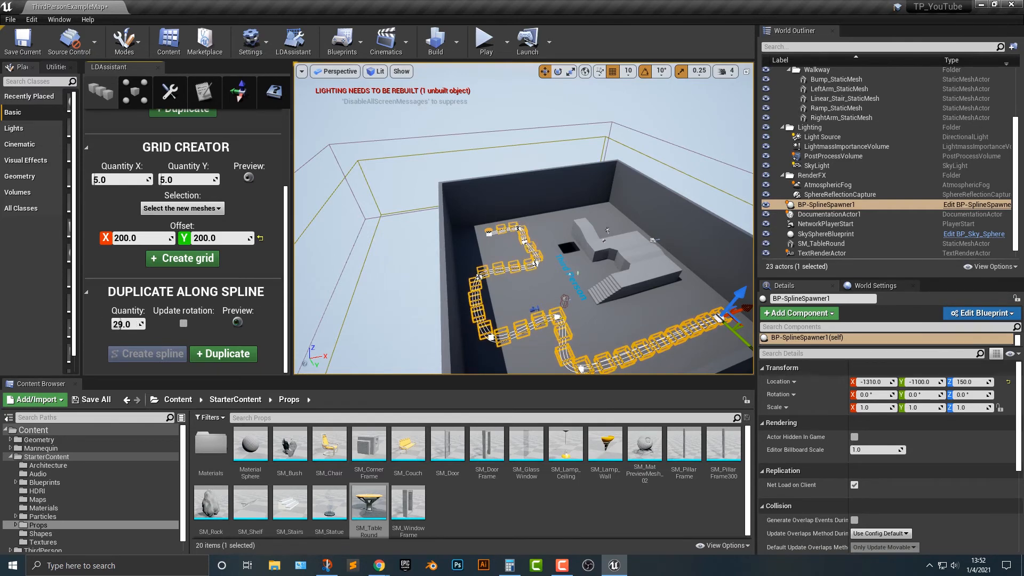
# Step: Undo the grid and preview 29 tables duplicated along a winding spline
pyautogui.click(484, 37)
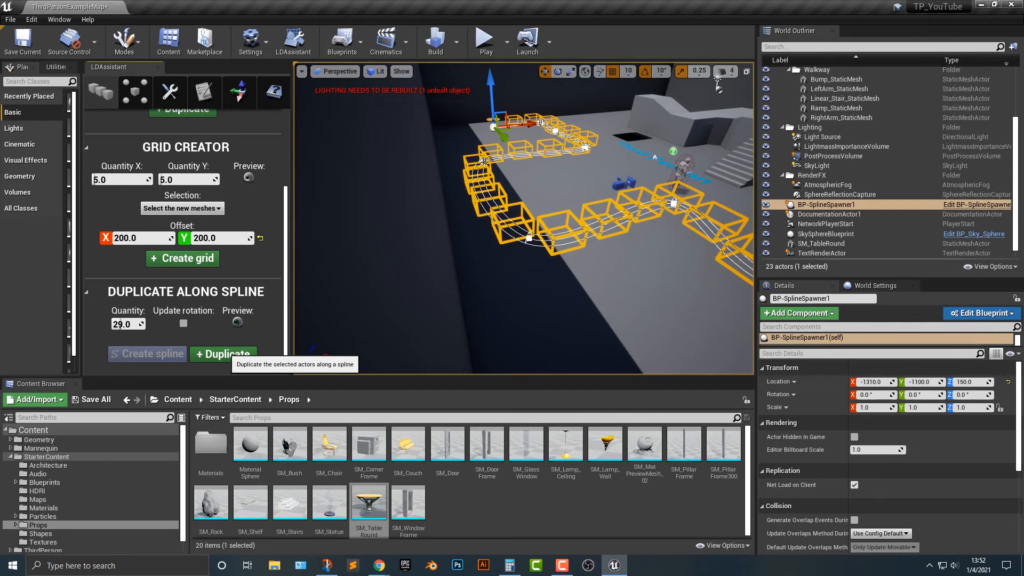
# Step: Duplicate the round table along the spline path, then undo the placed copies
pyautogui.click(221, 353)
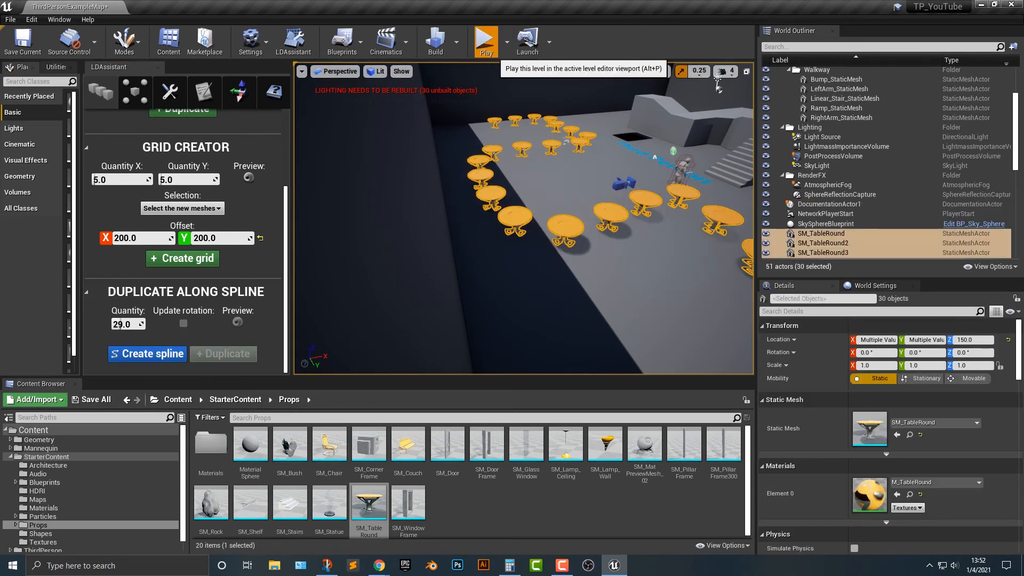
pyautogui.click(486, 41)
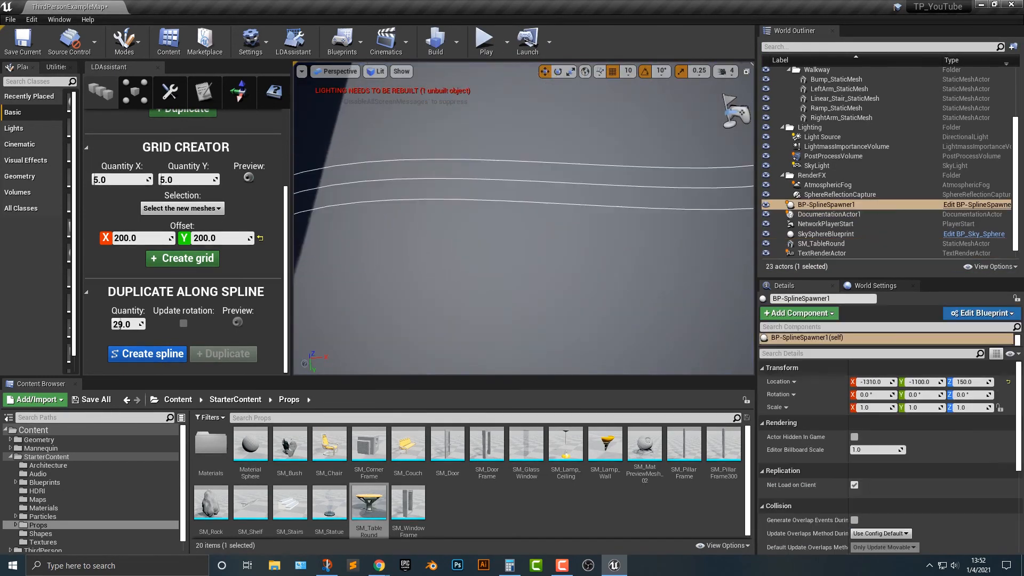
# Step: Raise two spline points so the path climbs vertically in 3D
pyautogui.click(148, 353)
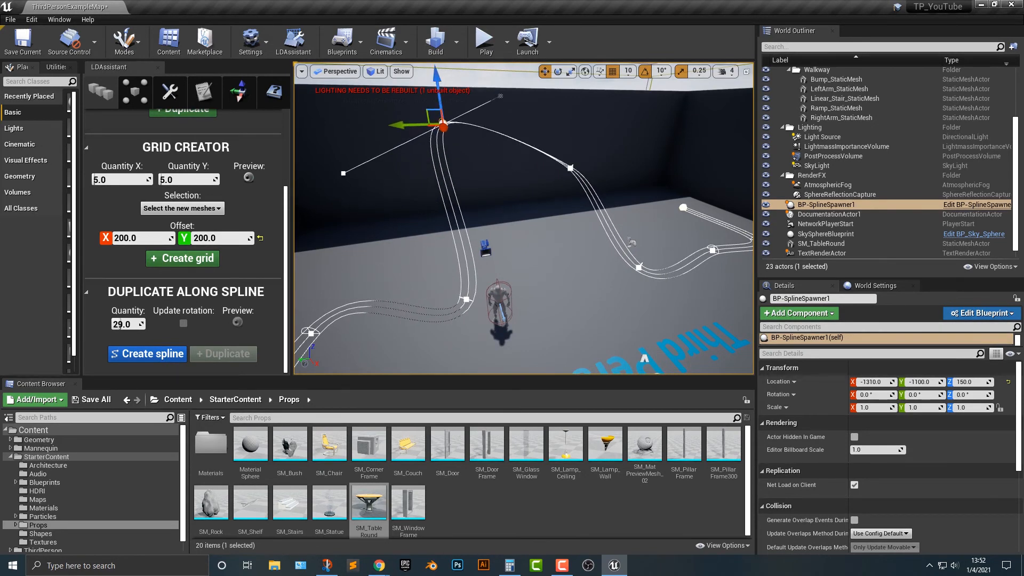
pyautogui.moveTo(443, 120); pyautogui.dragTo(449, 209)
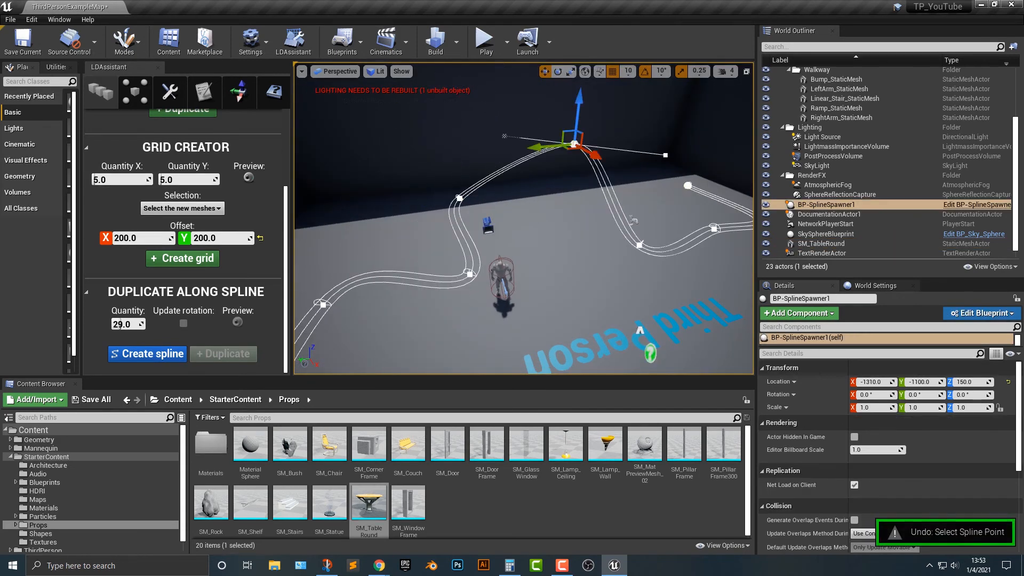
pyautogui.moveTo(571, 142); pyautogui.dragTo(458, 199)
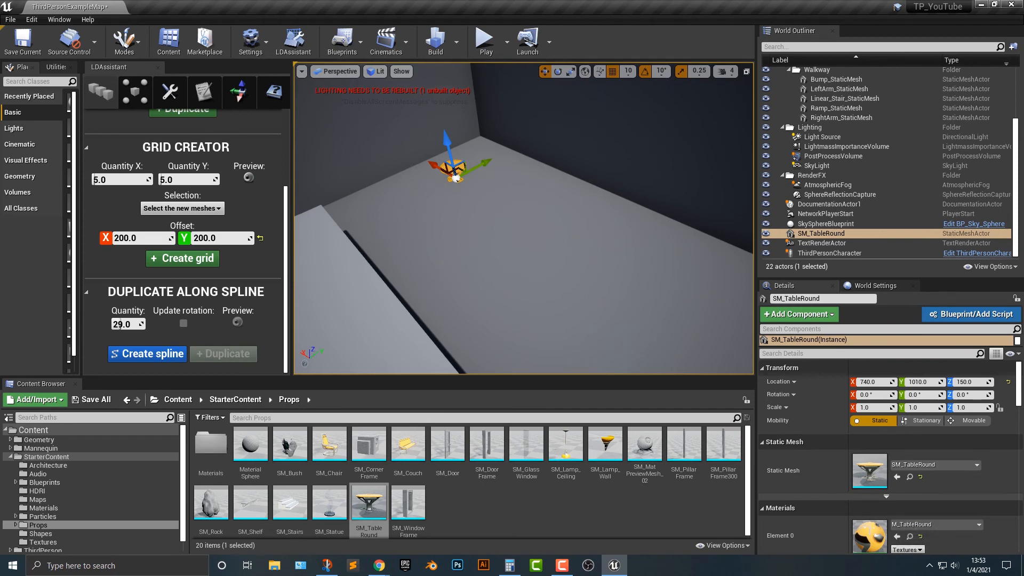
# Step: Spawn tables along the new rising spline and play the level in-editor to view them
pyautogui.click(147, 353)
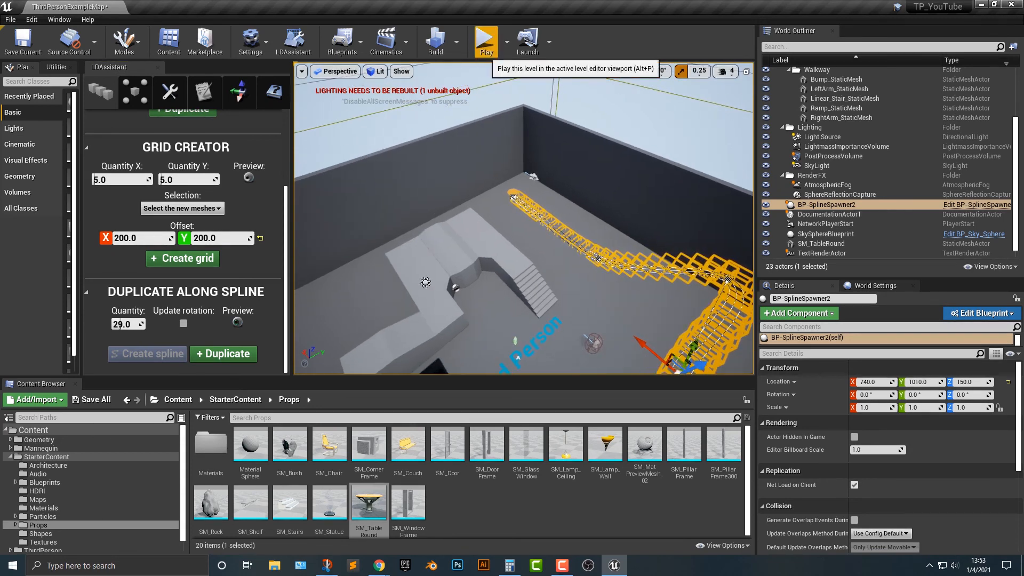
pyautogui.click(486, 41)
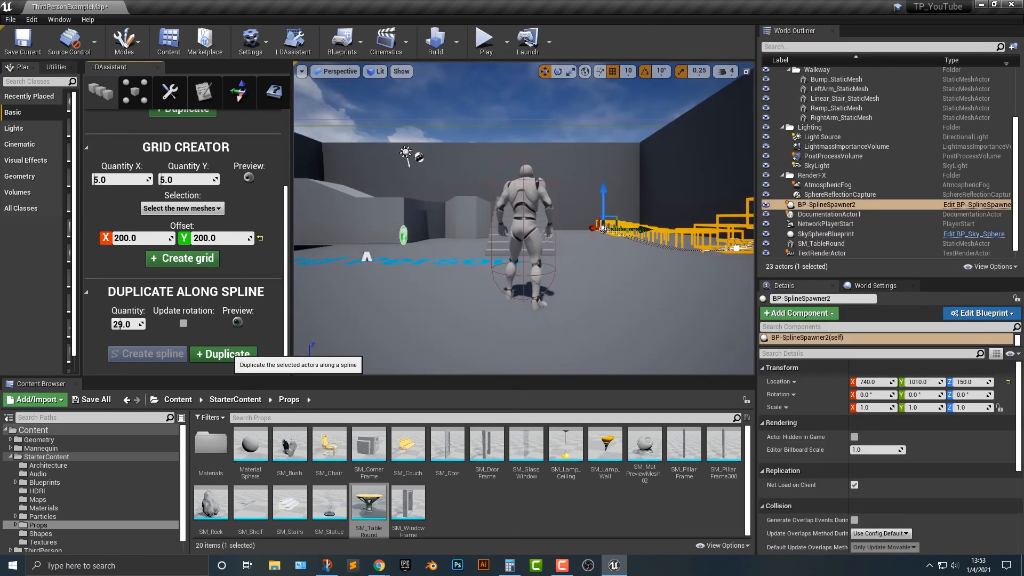
pyautogui.click(223, 353)
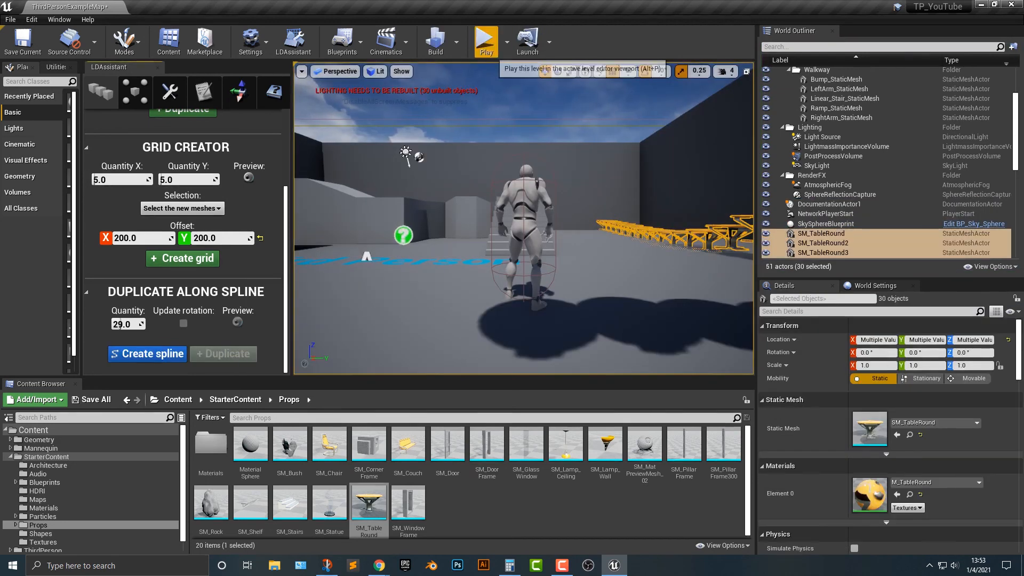
pyautogui.click(486, 41)
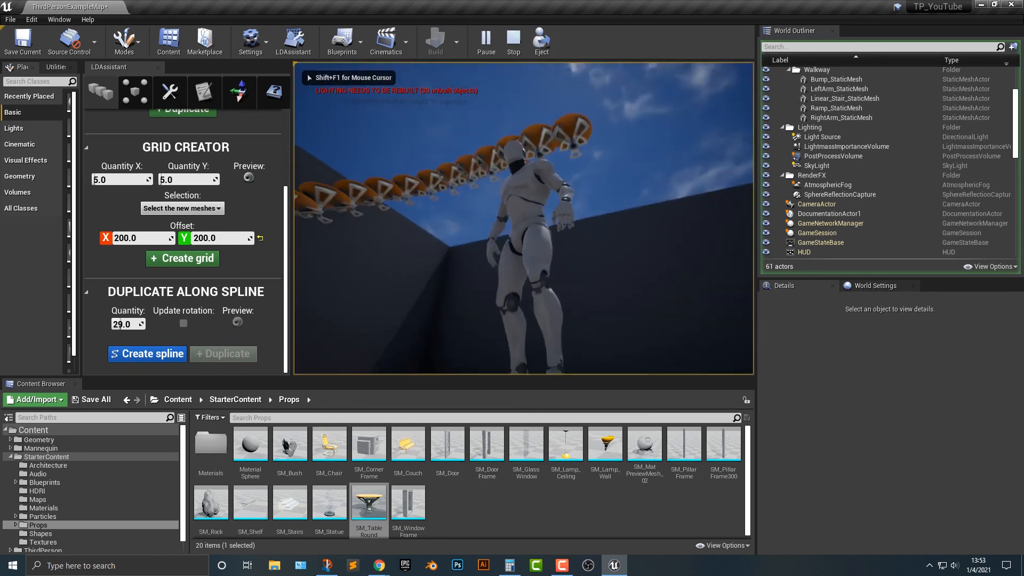